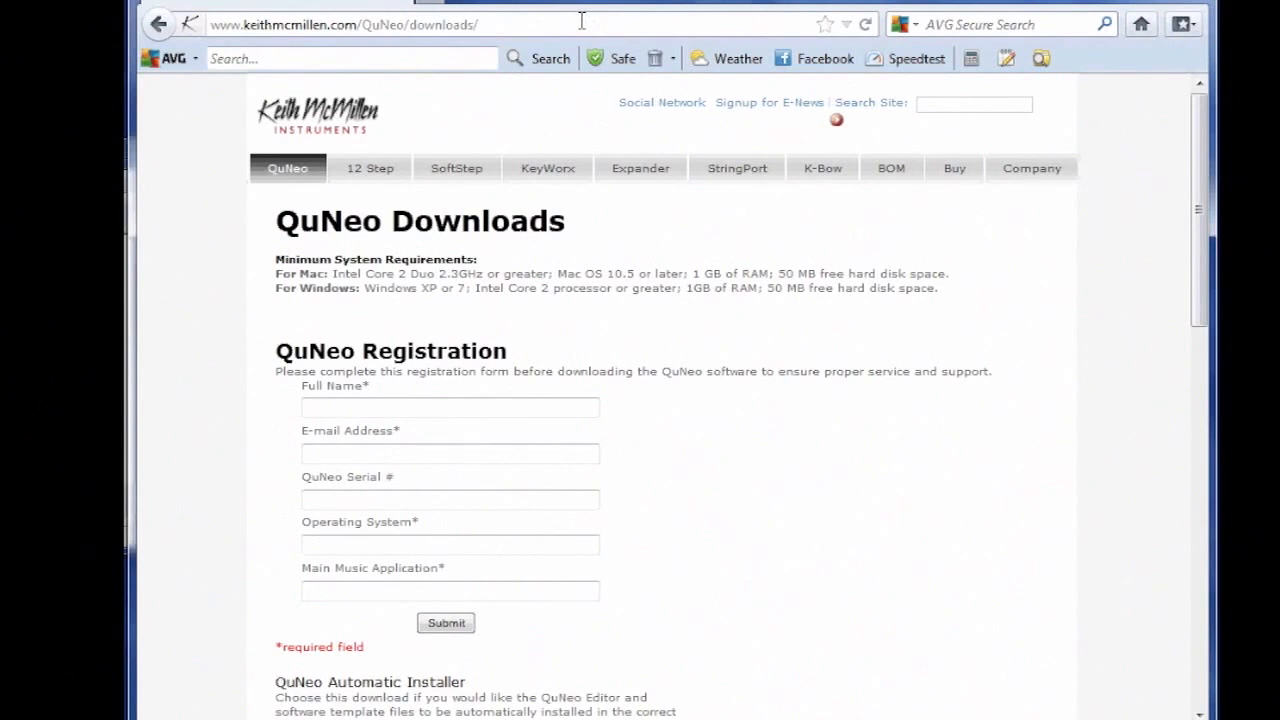
pyautogui.moveTo(604, 8)
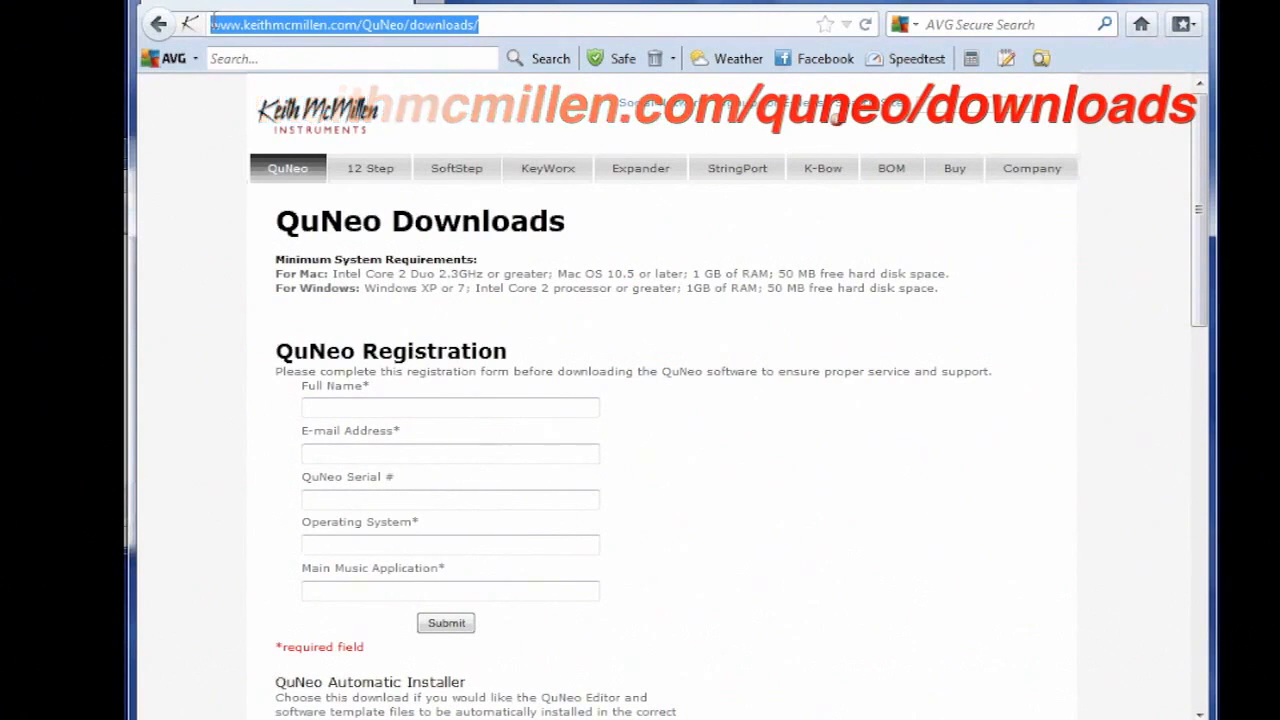
# Scroll the QuNeo Downloads page down to the Automatic Installer links
pyautogui.scroll(-3)
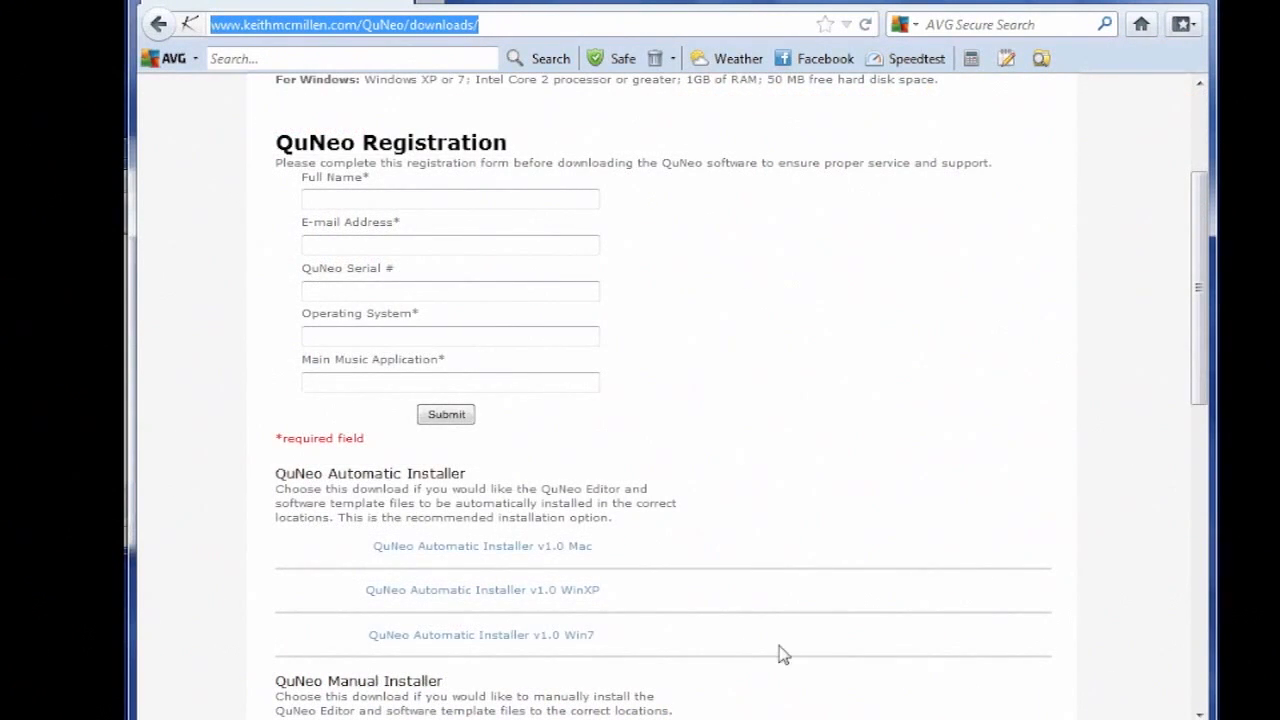
pyautogui.moveTo(584, 638)
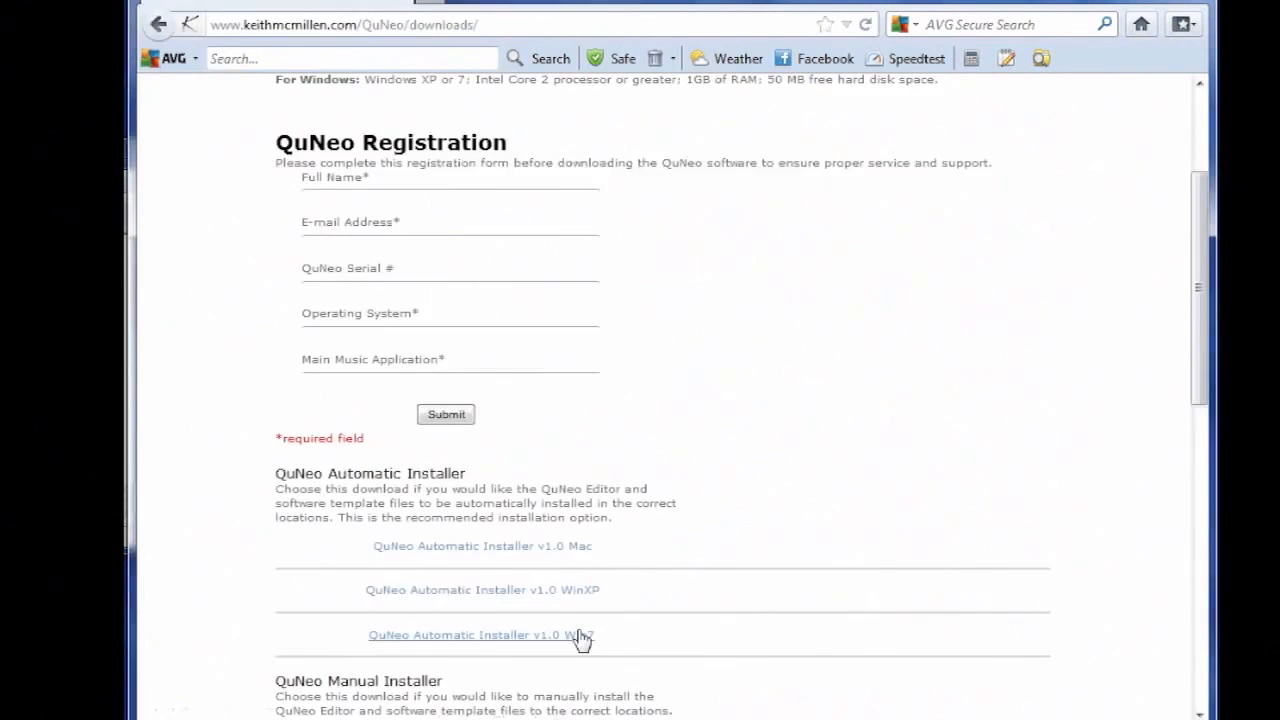
# Download the QuNeo Automatic Installer v1.0 Win7 and save the file to disk
pyautogui.click(480, 636)
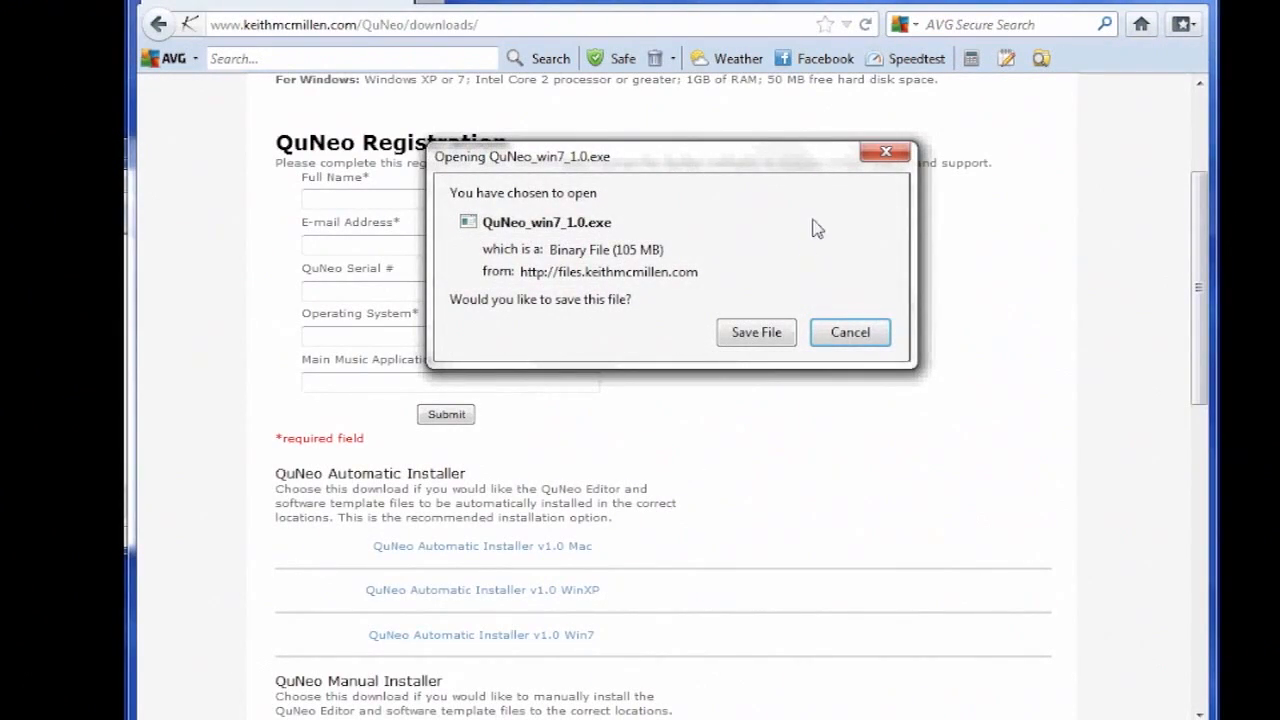
pyautogui.click(756, 332)
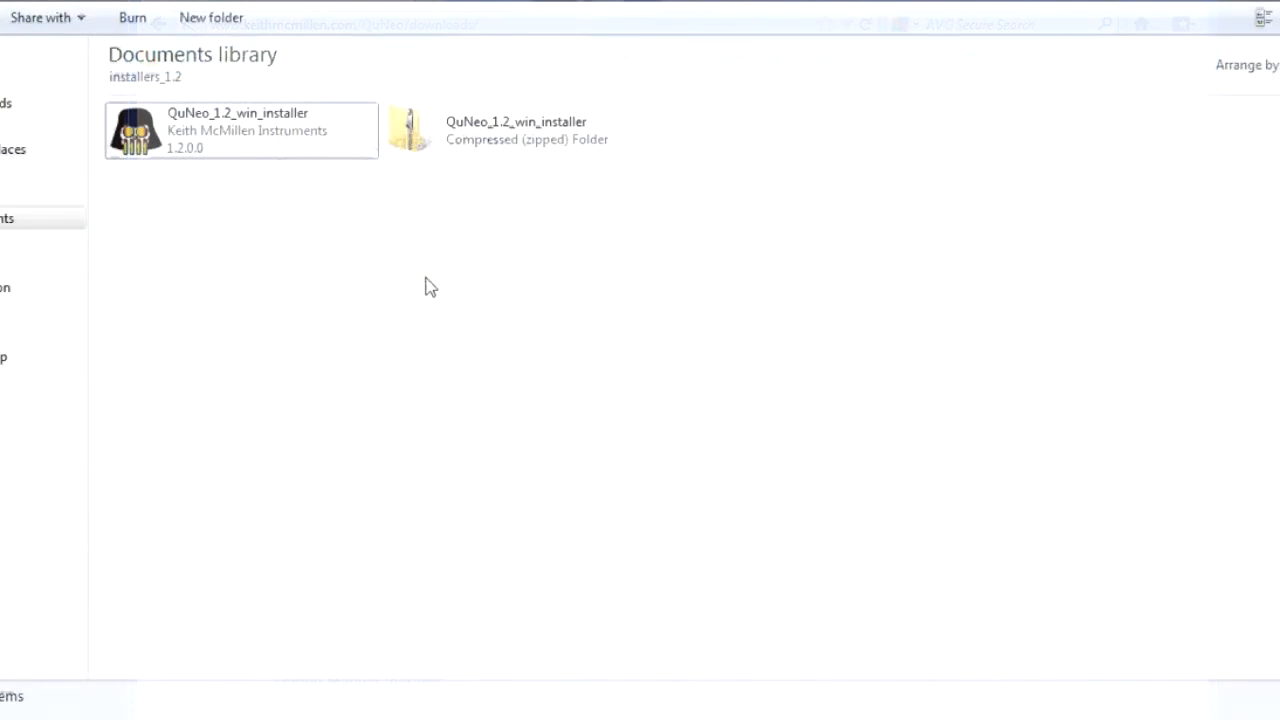
# Run QuNeo_1.2_win_installer from the installers_1.2 folder
pyautogui.click(240, 130)
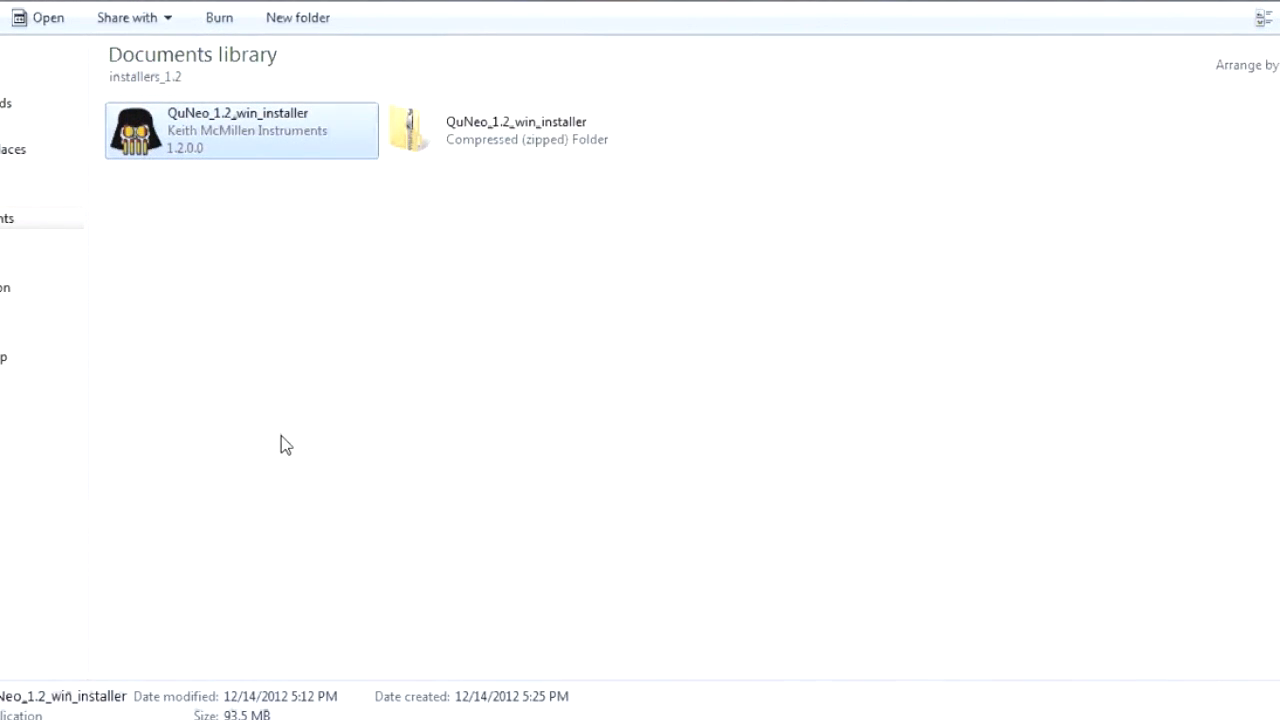
pyautogui.doubleClick(240, 130)
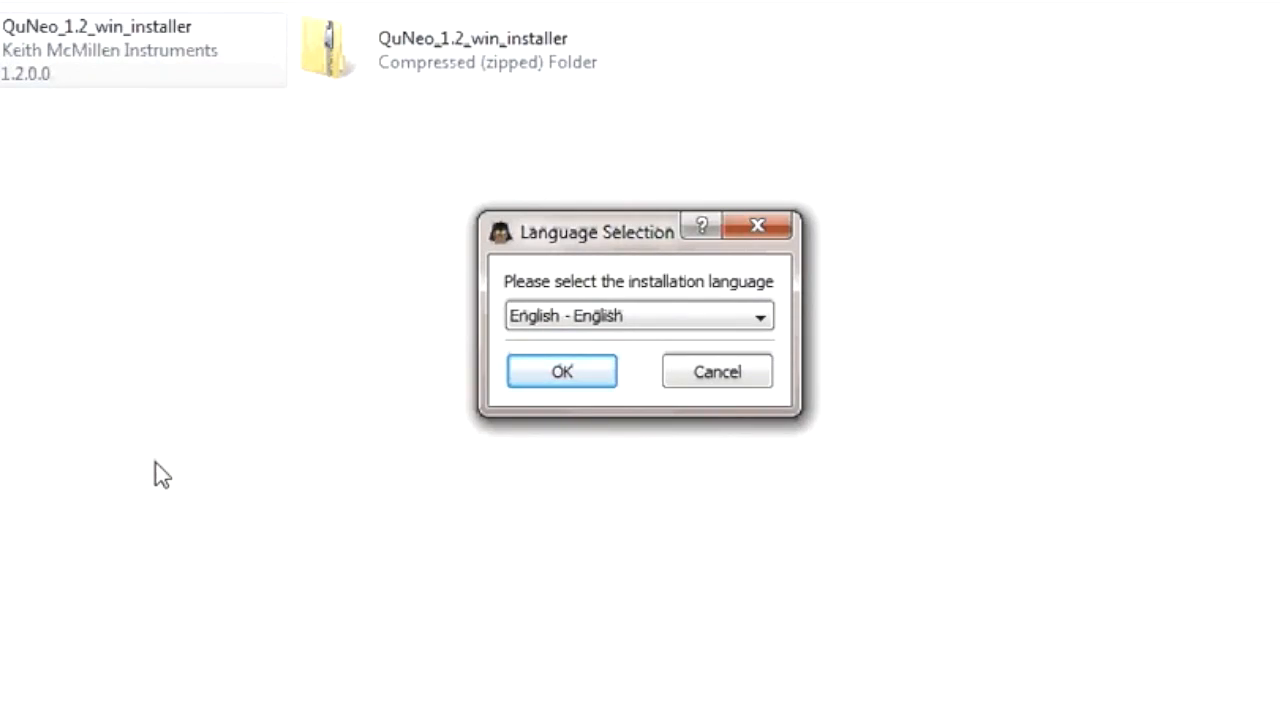
pyautogui.moveTo(252, 452)
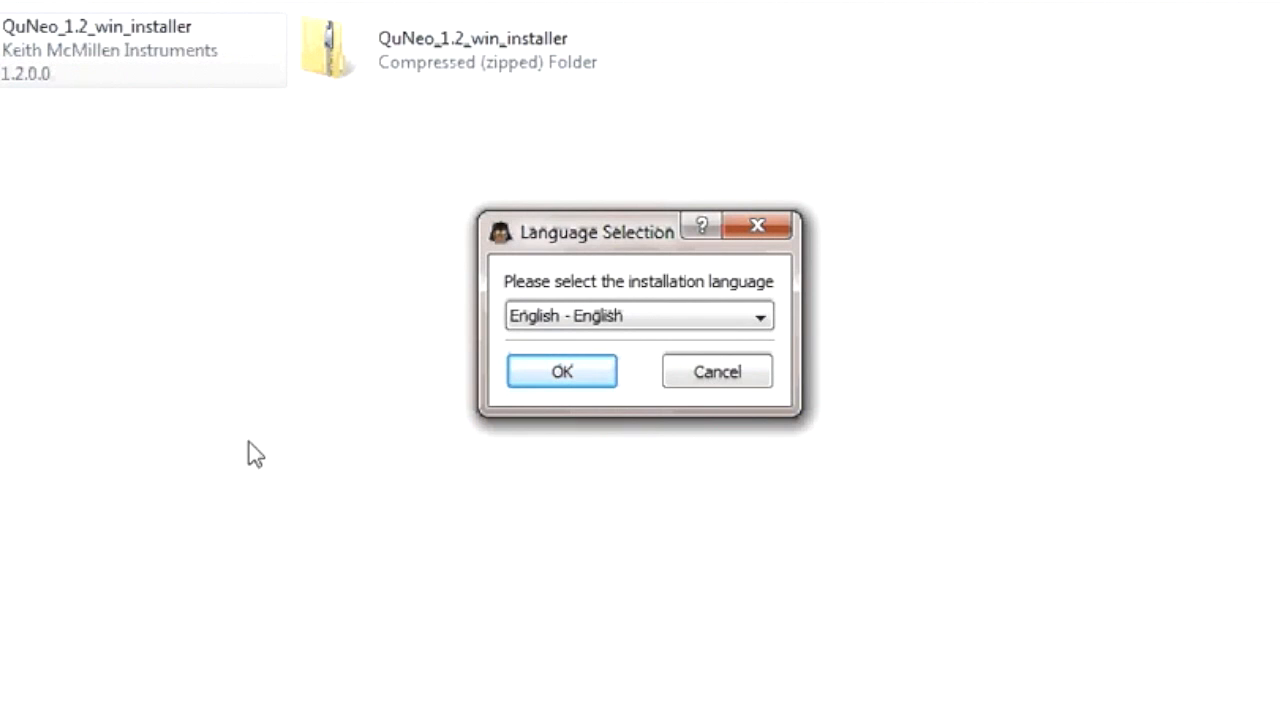
# Accept English, keep C:\ as directory and QuNeo-1.2 as folder name, reaching component selection
pyautogui.click(560, 370)
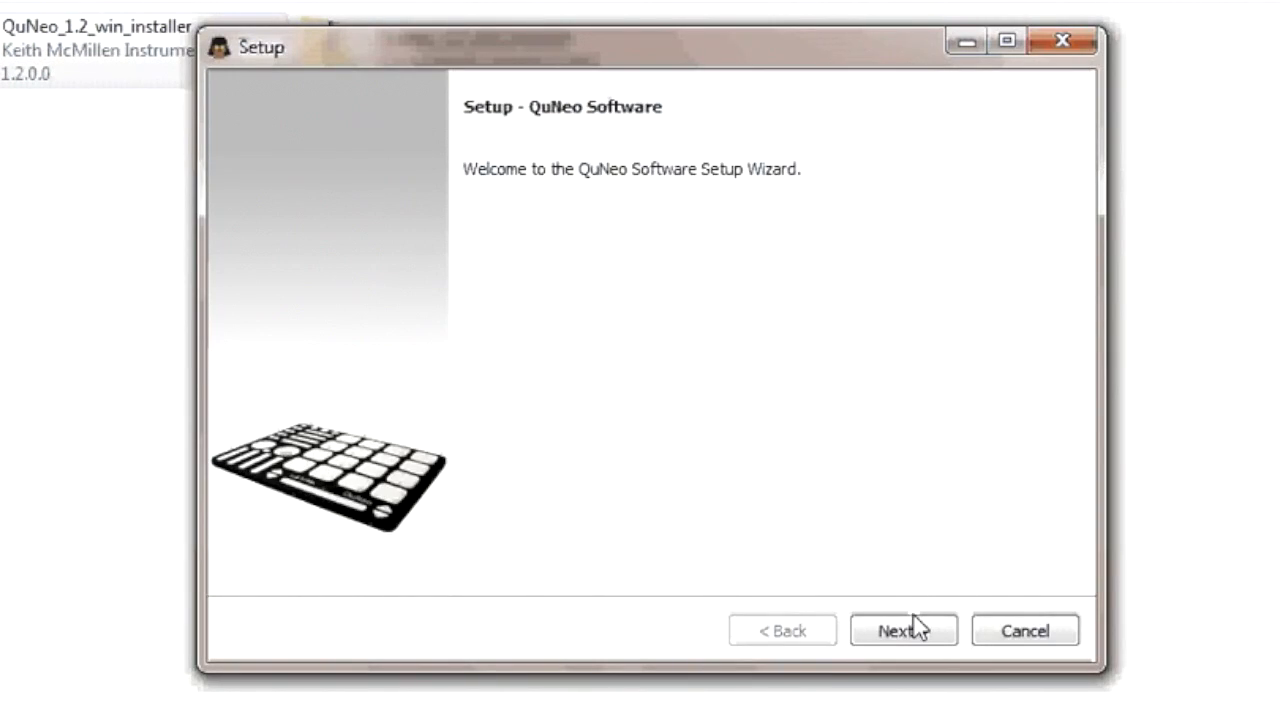
pyautogui.click(904, 630)
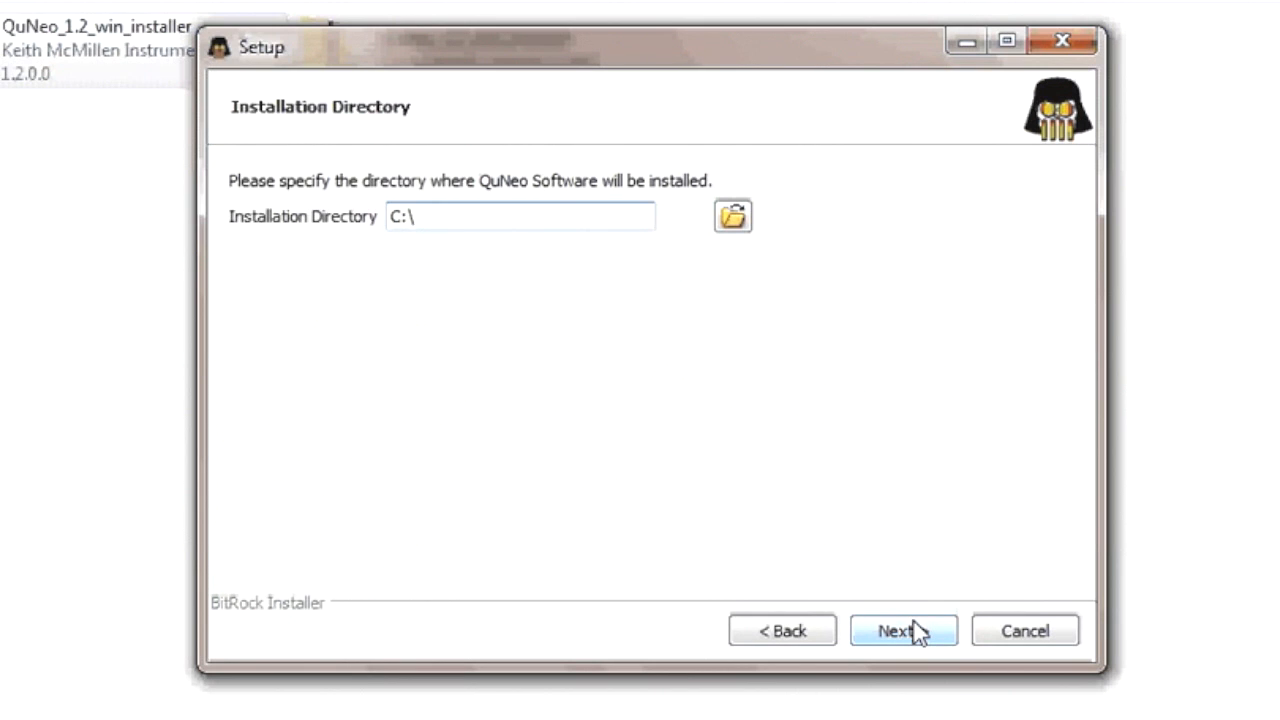
pyautogui.click(904, 630)
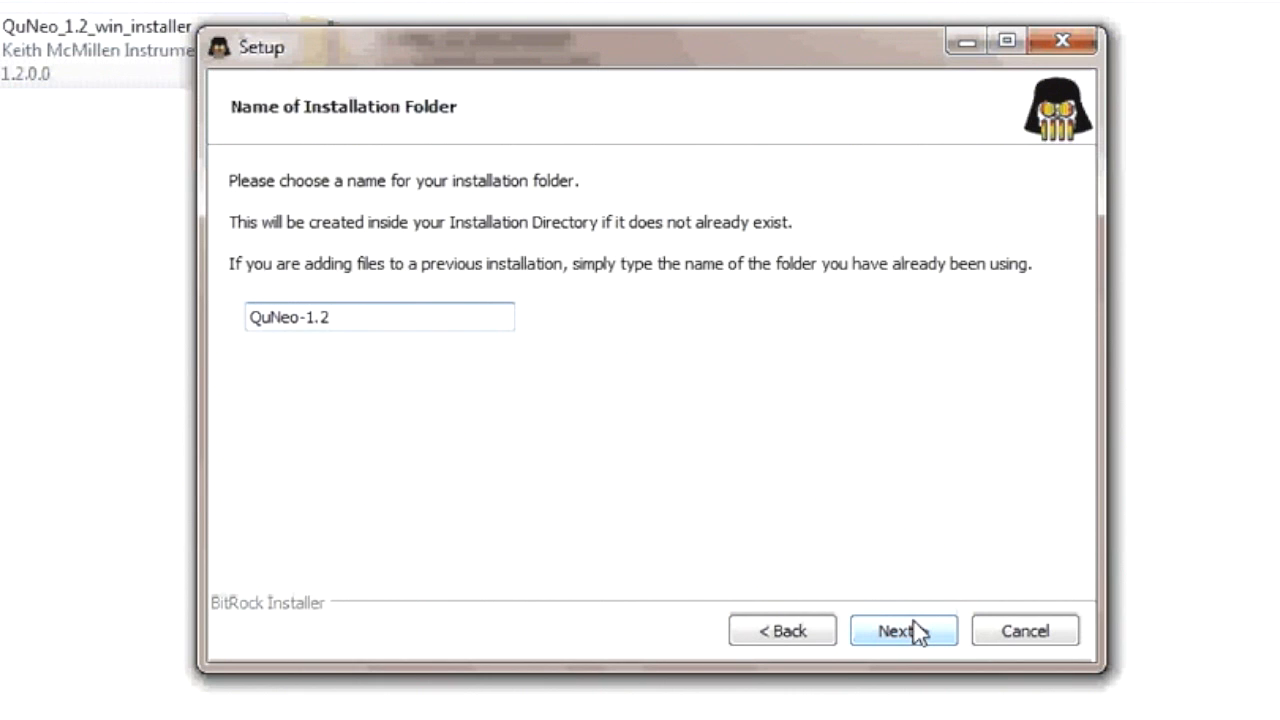
pyautogui.click(378, 316)
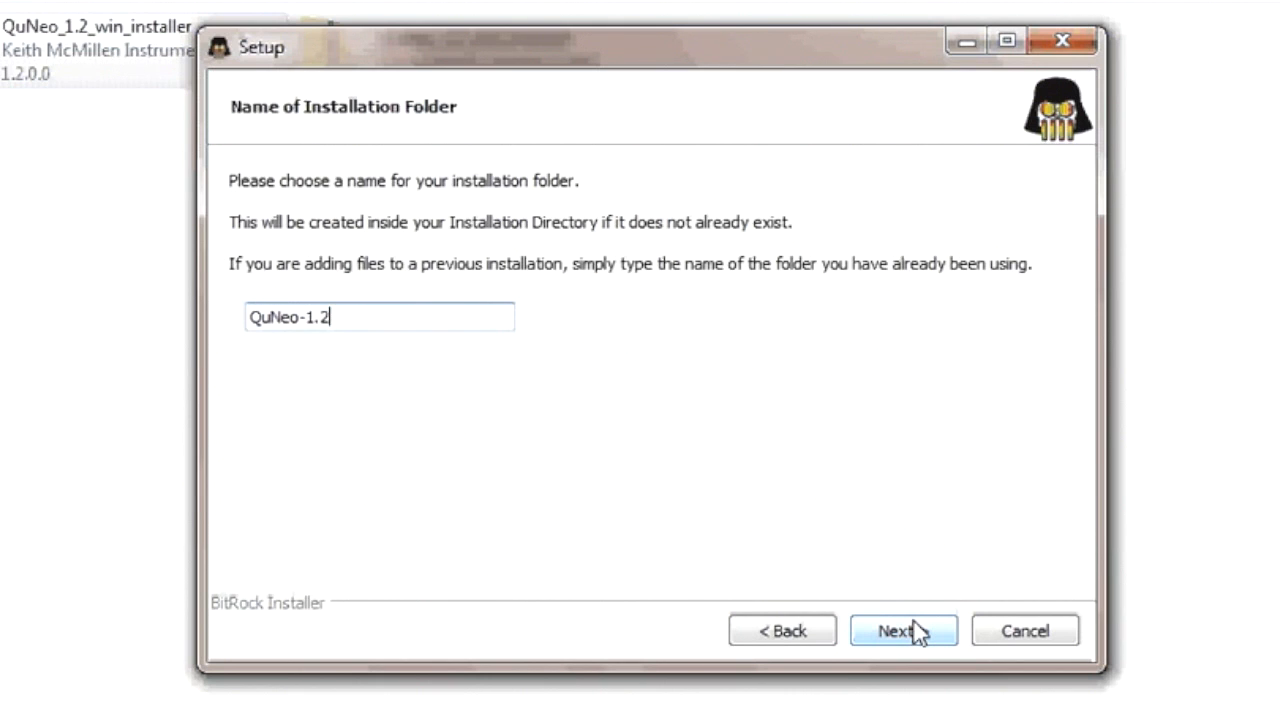
pyautogui.click(904, 630)
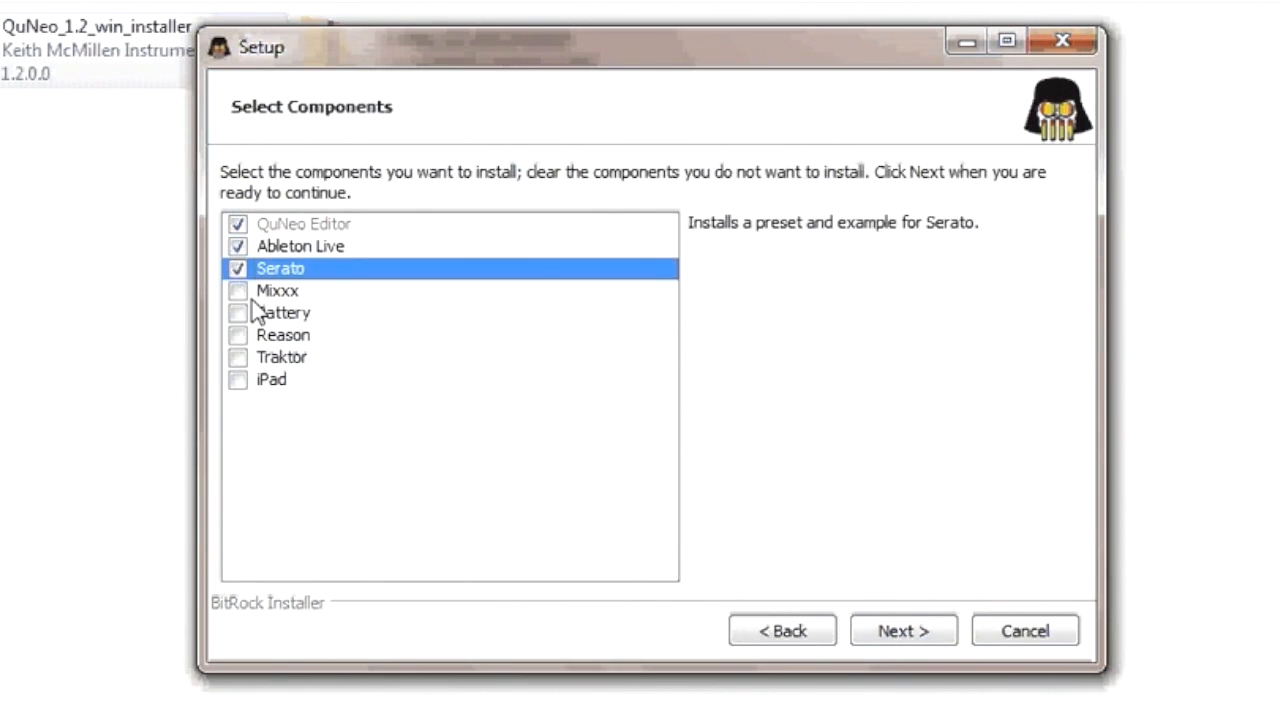
# Tick the Battery, Reason and Traktor components so every template is included
pyautogui.click(238, 312)
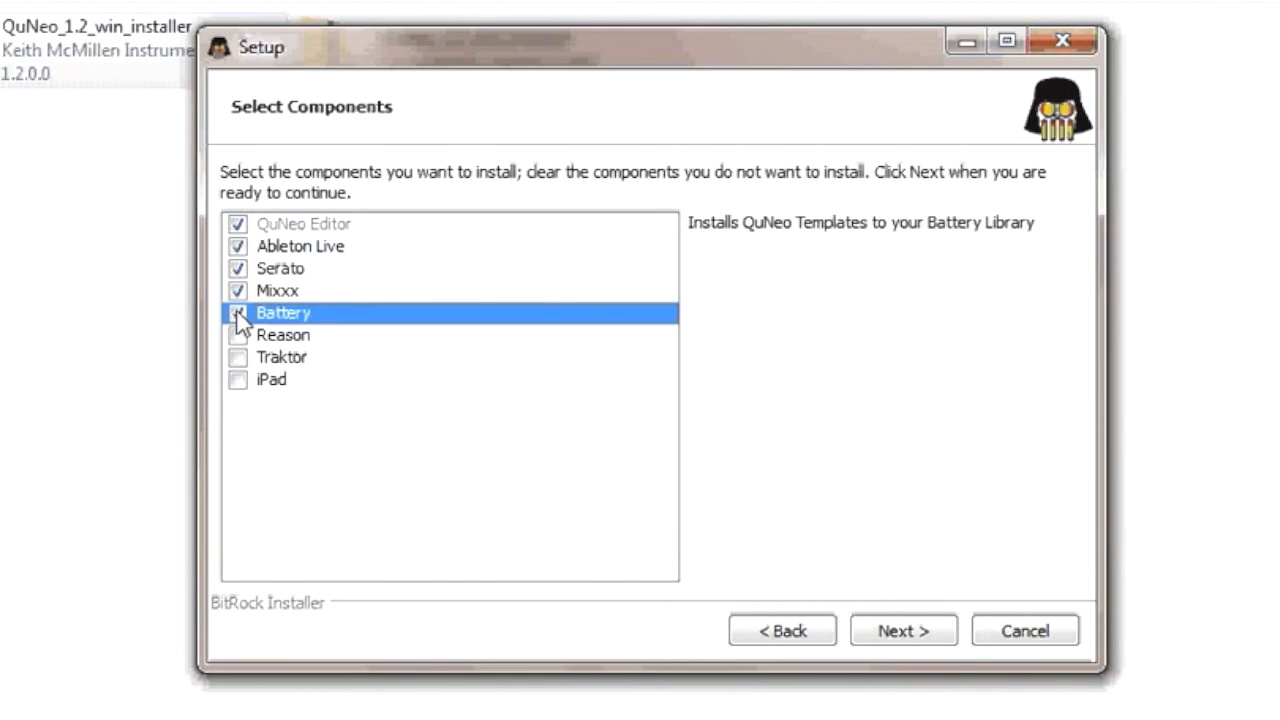
pyautogui.click(238, 356)
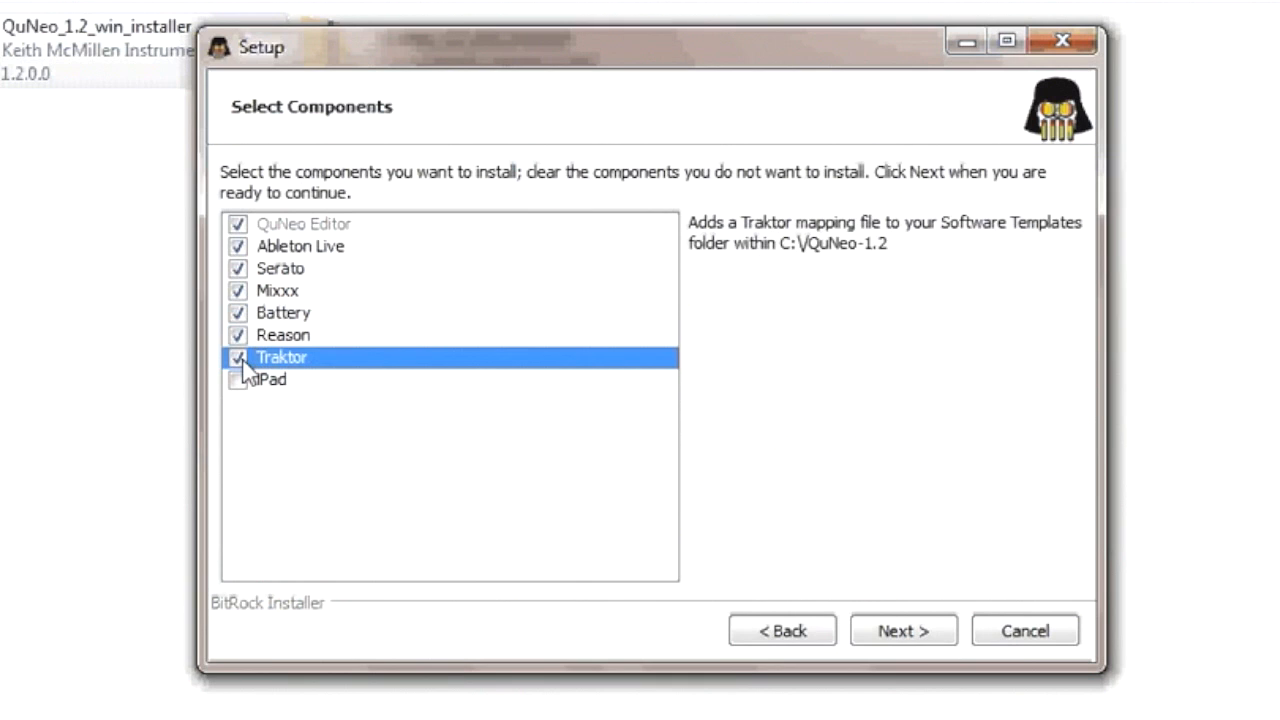
pyautogui.click(238, 380)
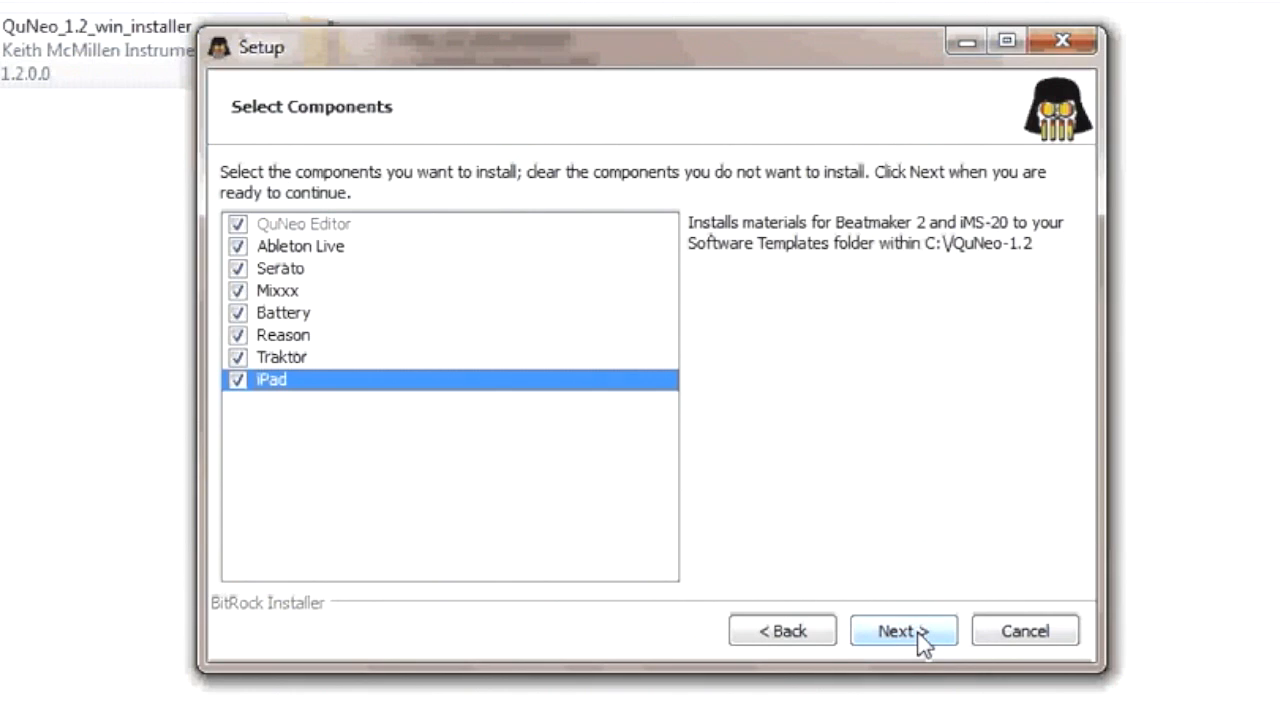
# Browse and confirm C:\ProgramData\Ableton\Live 8 as the Ableton Live application path
pyautogui.click(904, 630)
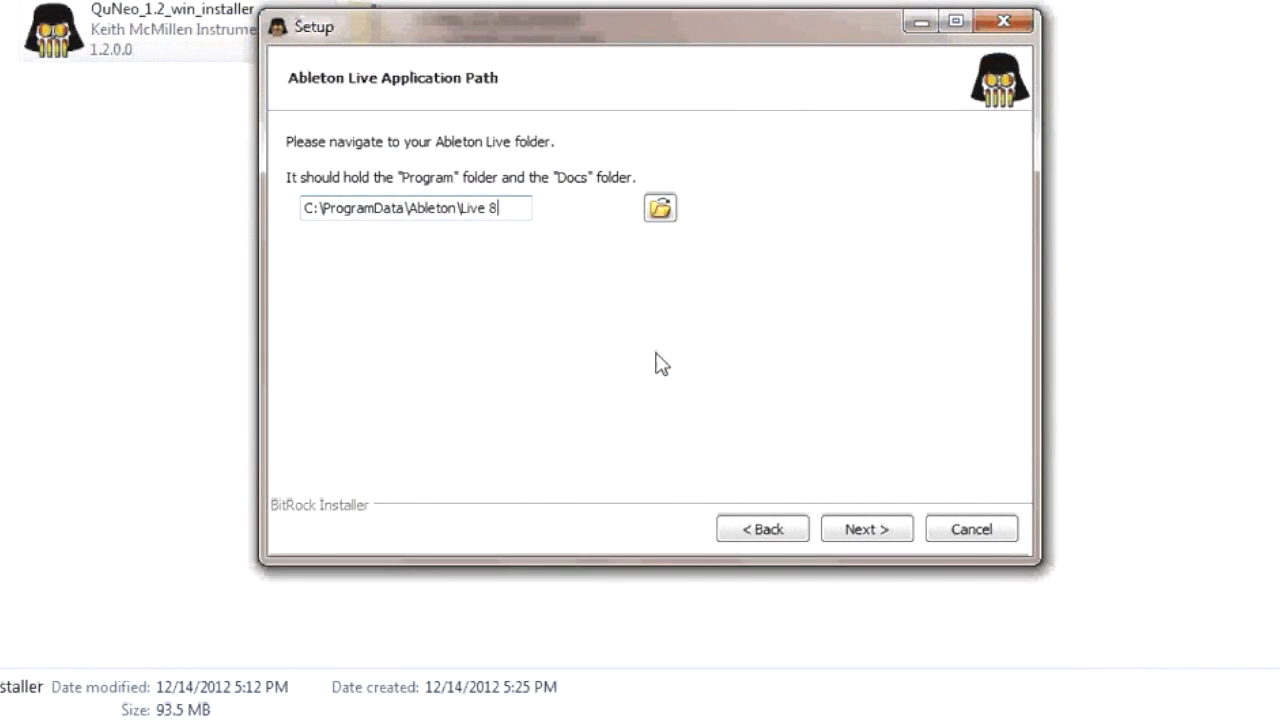
pyautogui.moveTo(730, 332)
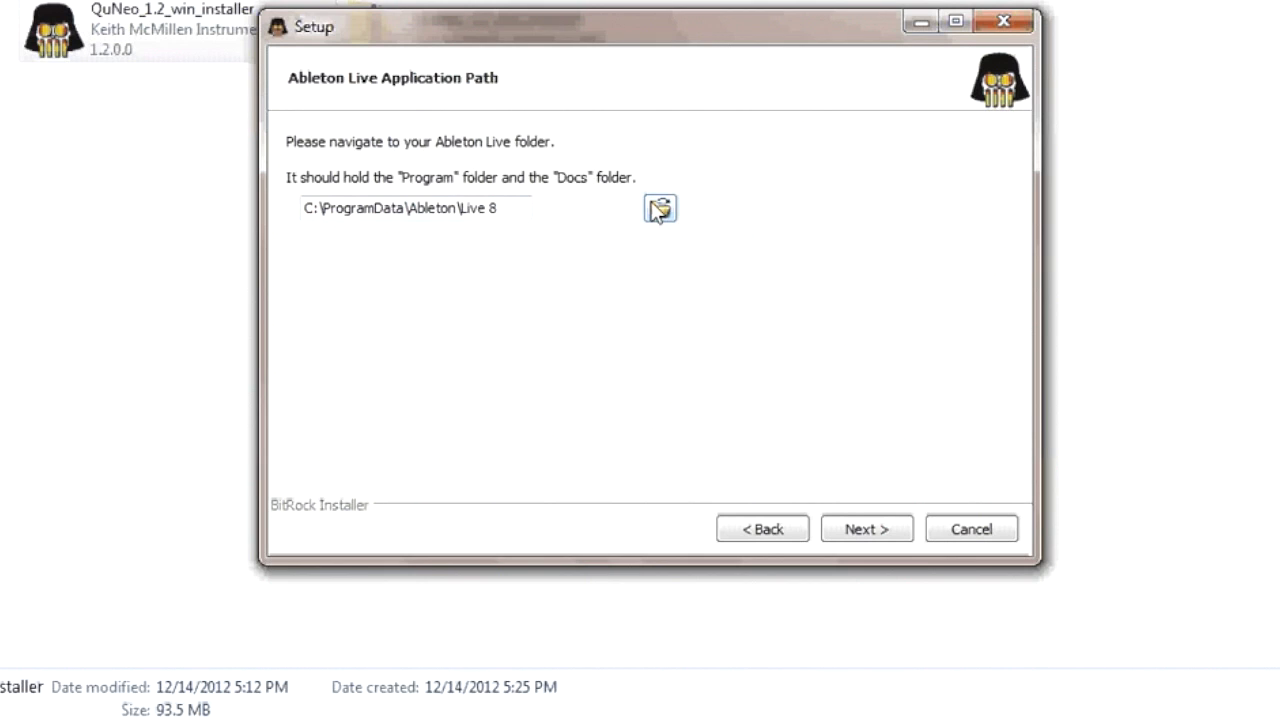
pyautogui.click(660, 208)
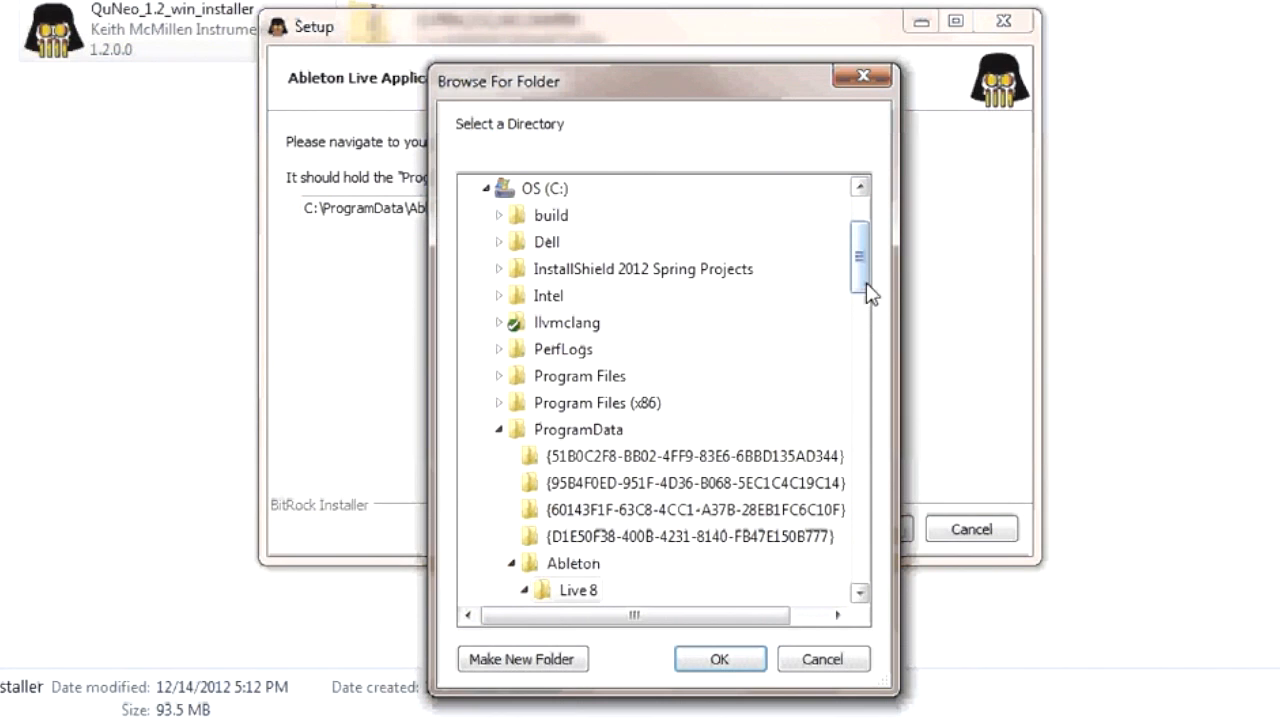
pyautogui.moveTo(860, 290)
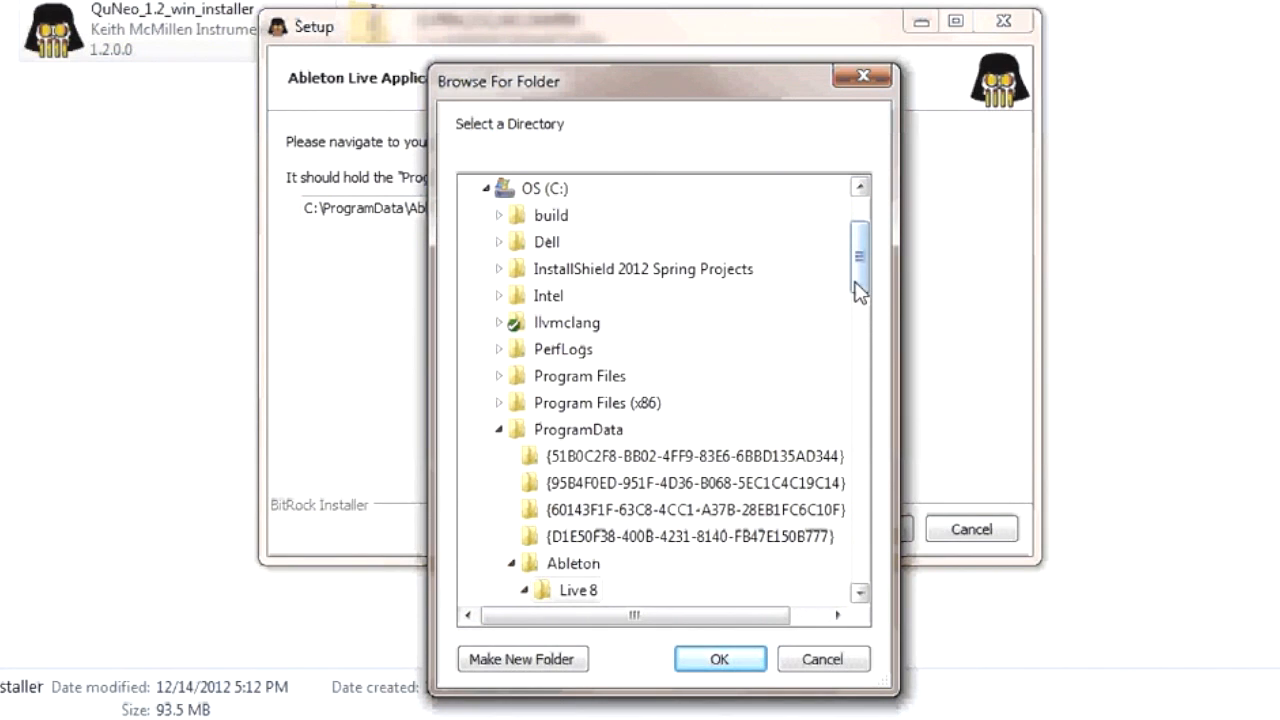
pyautogui.scroll(-3)
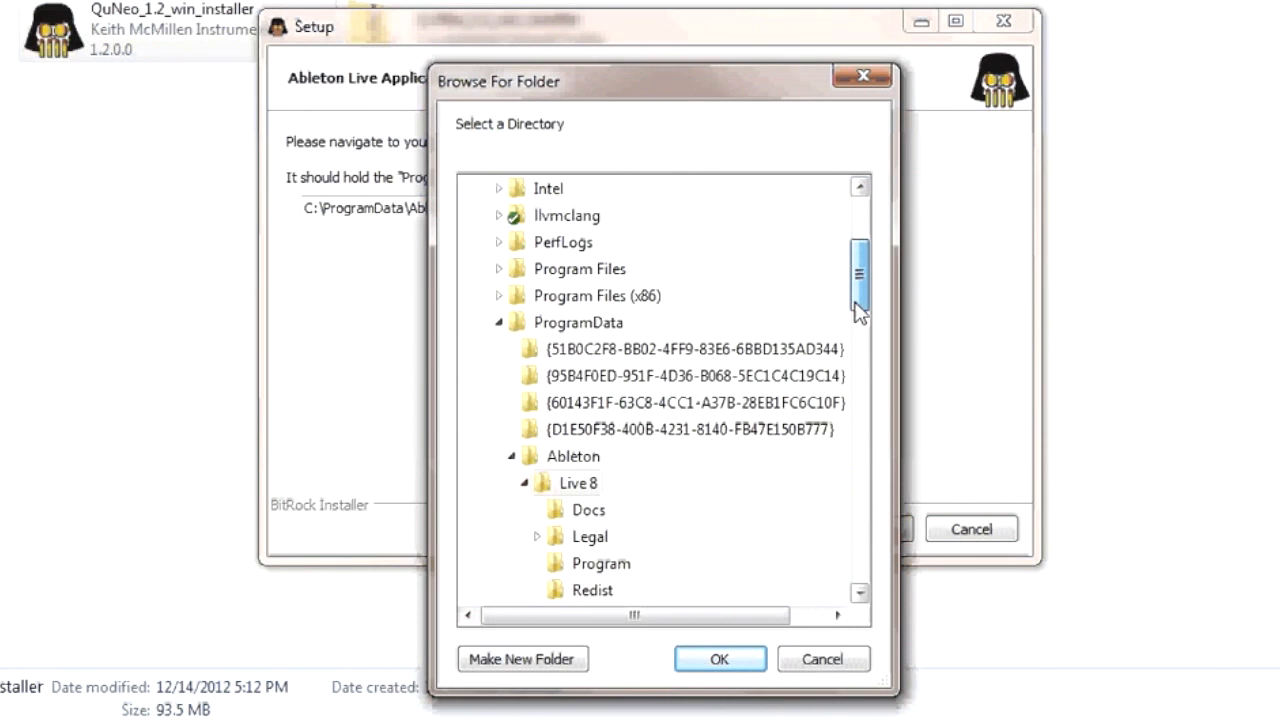
pyautogui.scroll(-3)
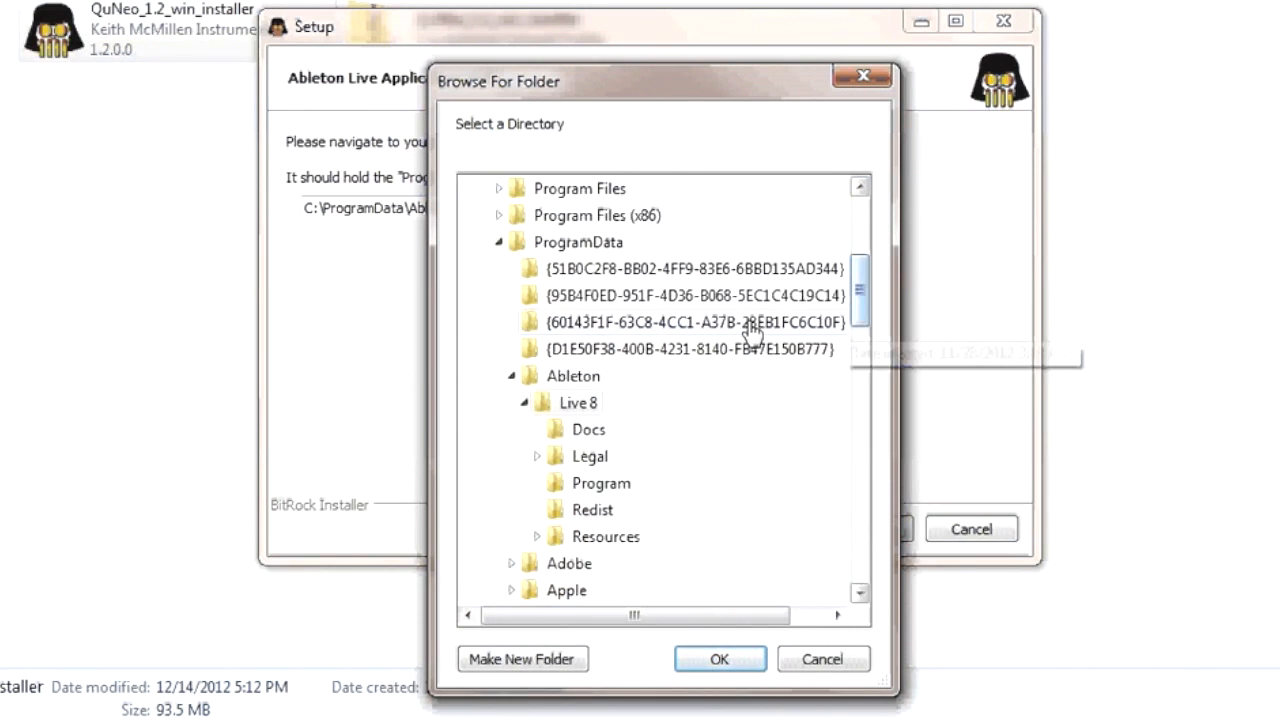
pyautogui.moveTo(578, 402)
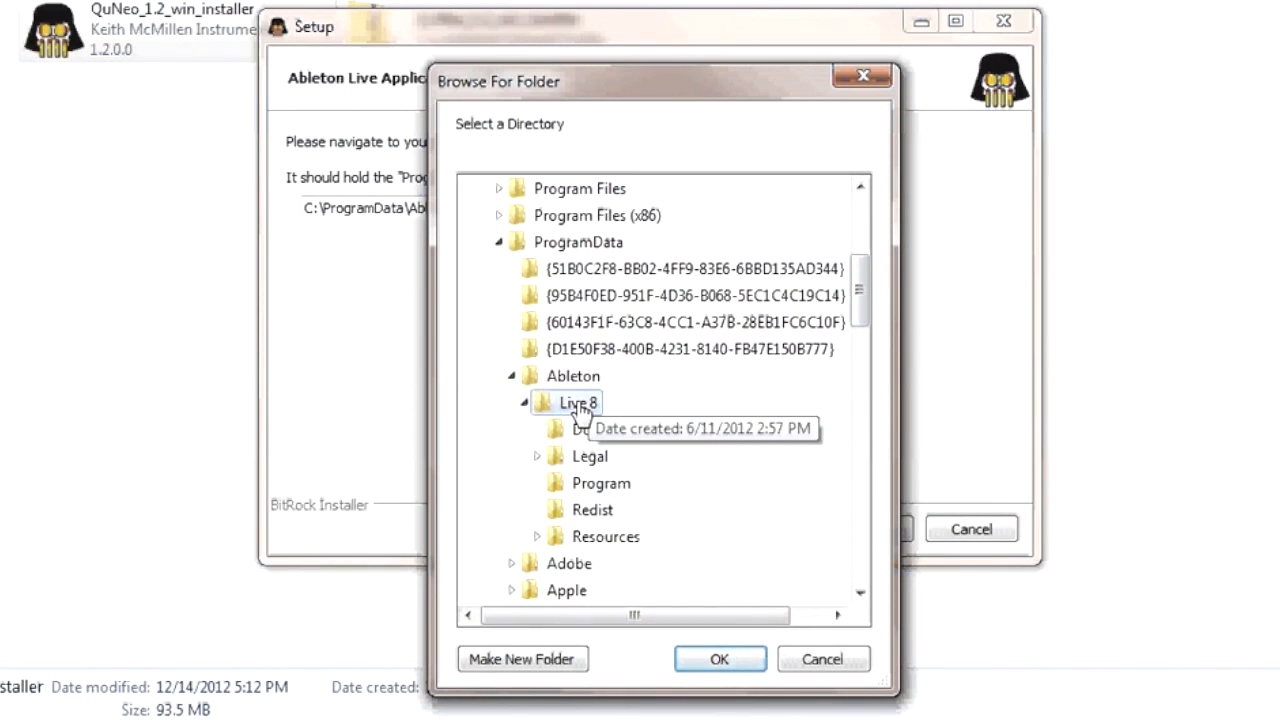
pyautogui.moveTo(684, 544)
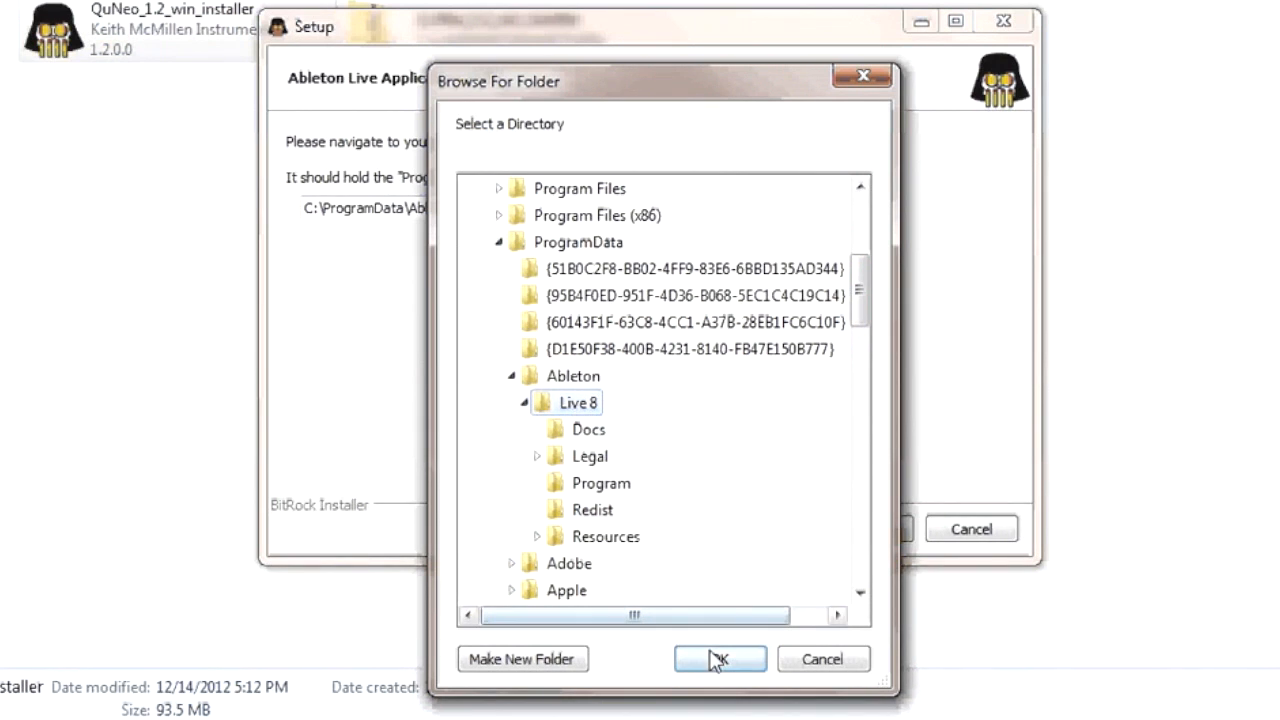
pyautogui.click(720, 660)
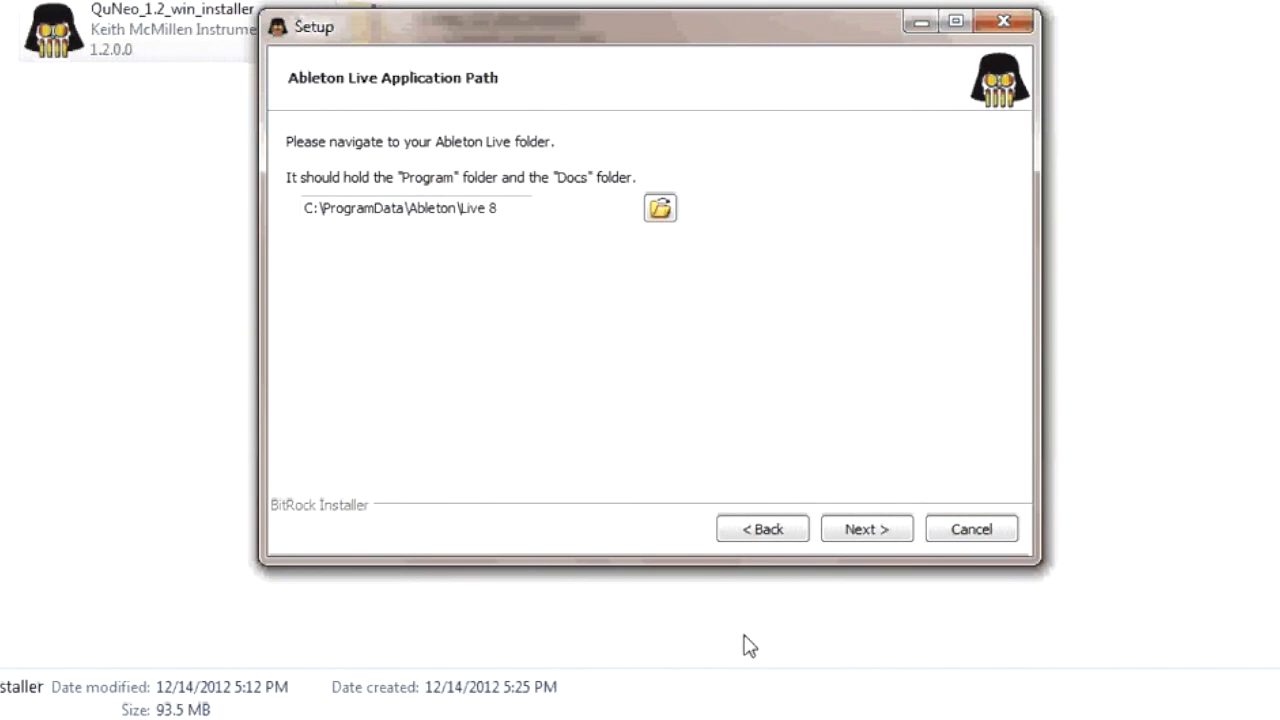
# Confirm Ready to Install, let QuNeo Software install, and finish the wizard
pyautogui.click(864, 528)
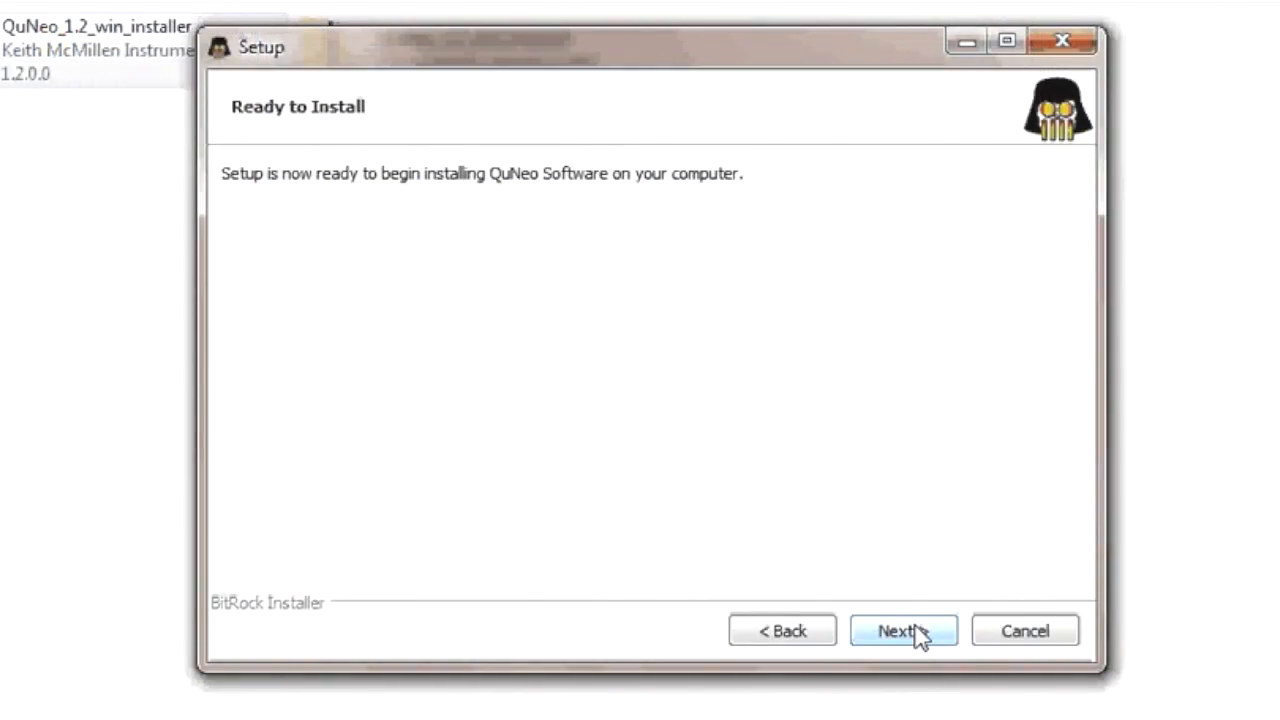
pyautogui.click(902, 630)
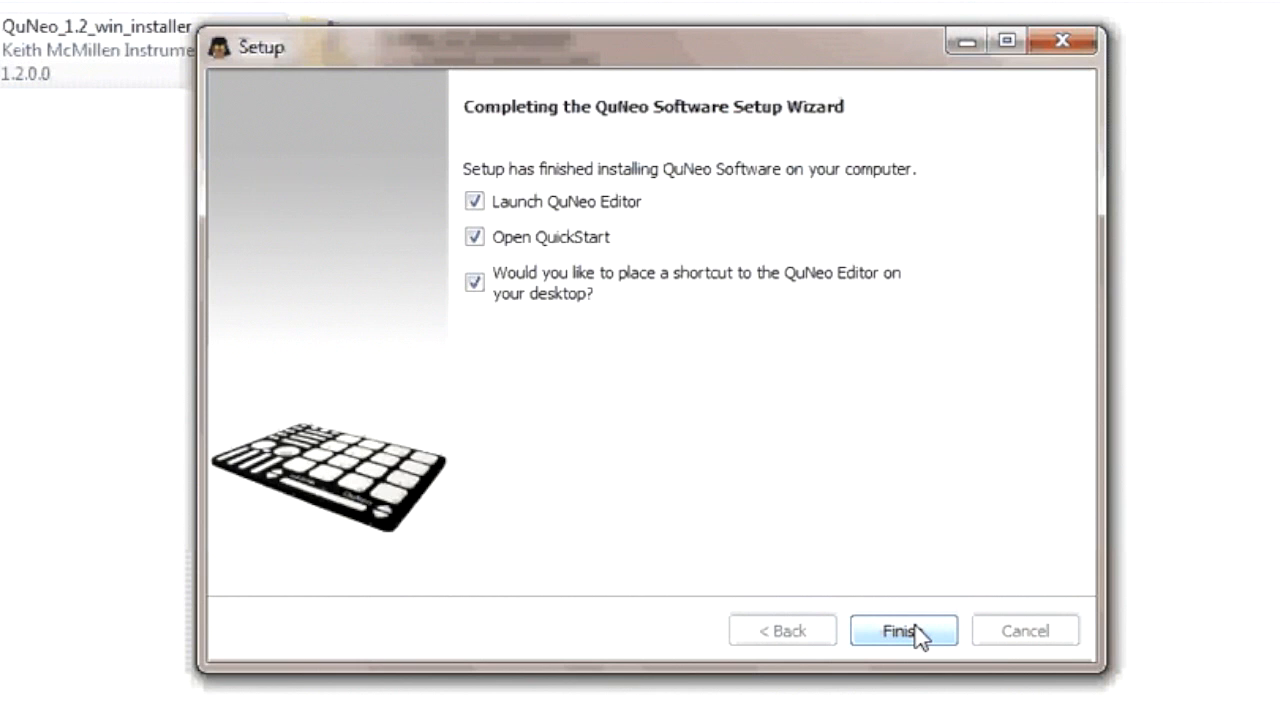
pyautogui.click(900, 630)
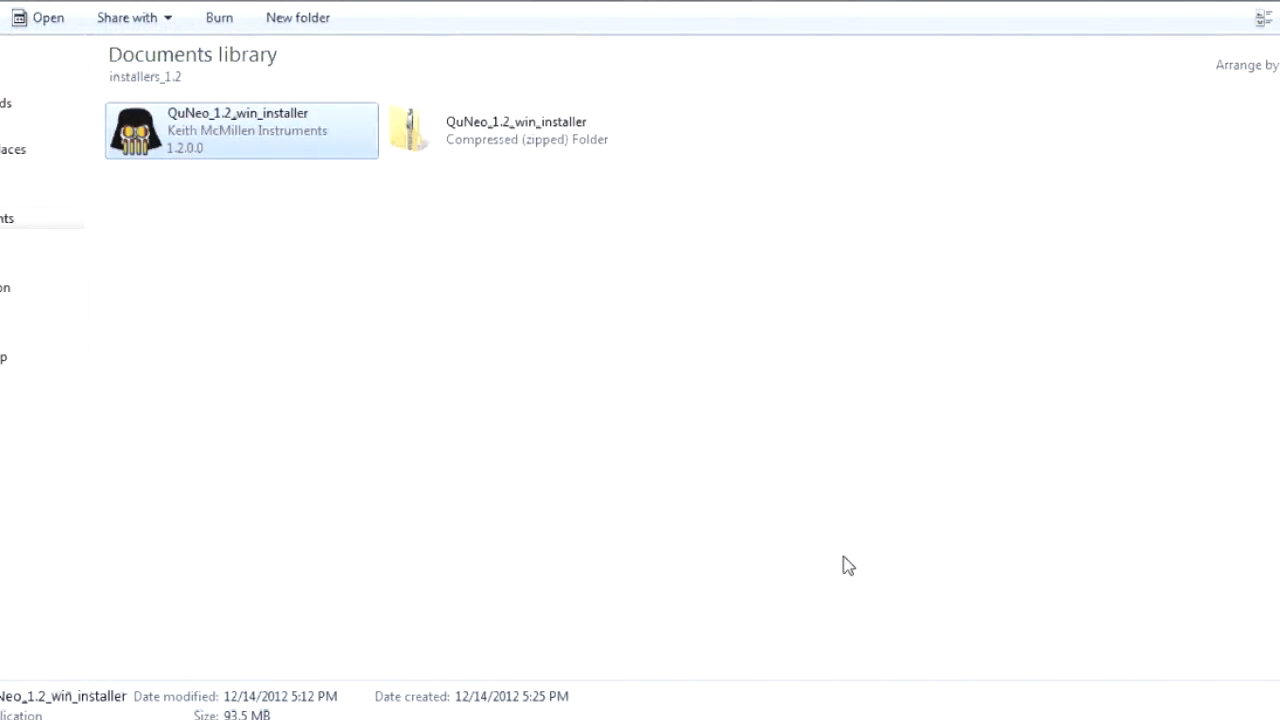